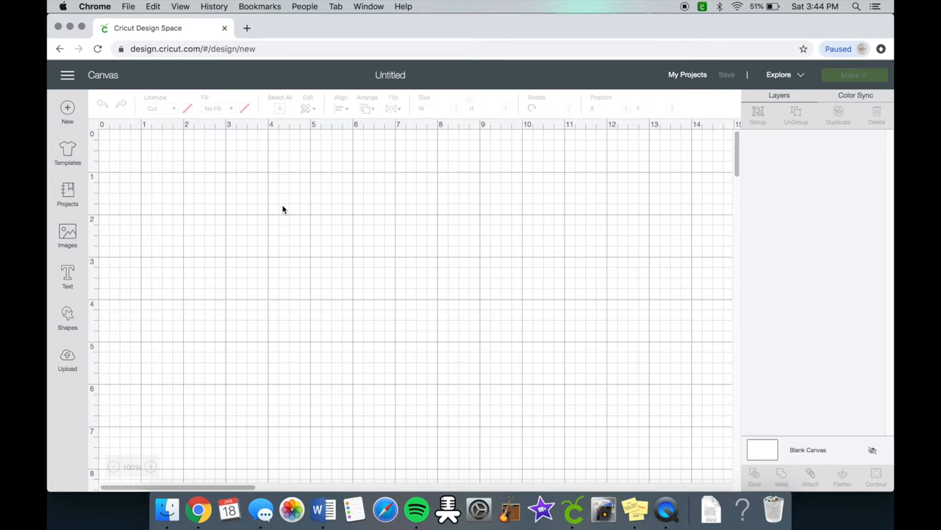
- Add a new text layer on the canvas and start typing 'welcome'
left_click(67, 276)
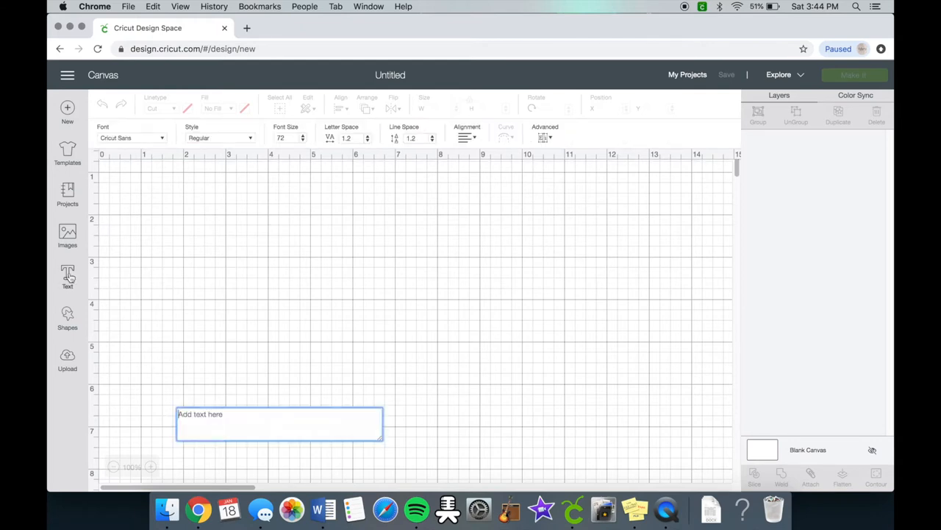
type("welcome")
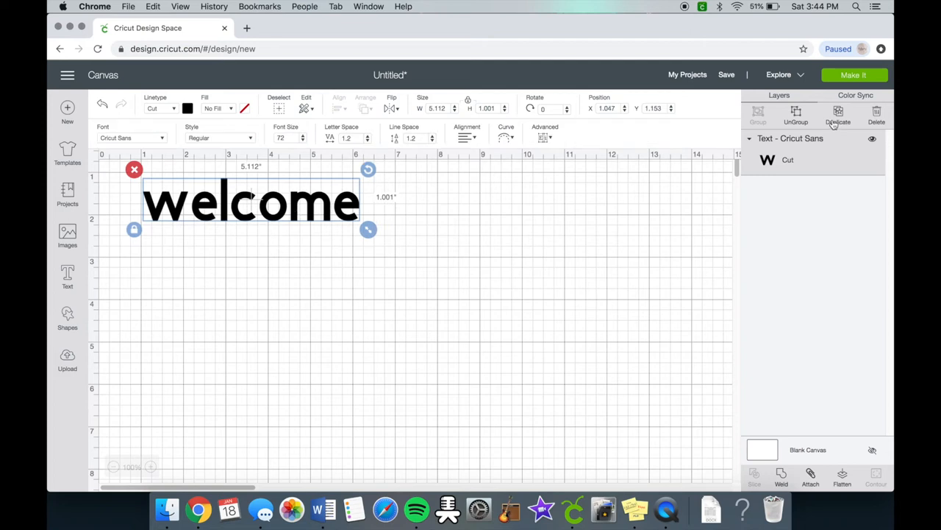
- Duplicate the welcome text and switch the copies to the Ohstylish font
left_click(839, 115)
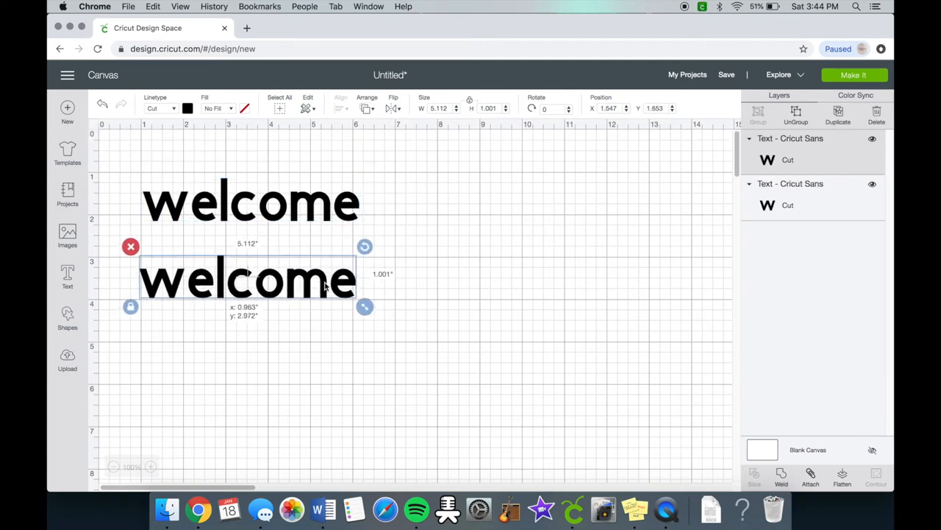
left_click(250, 201)
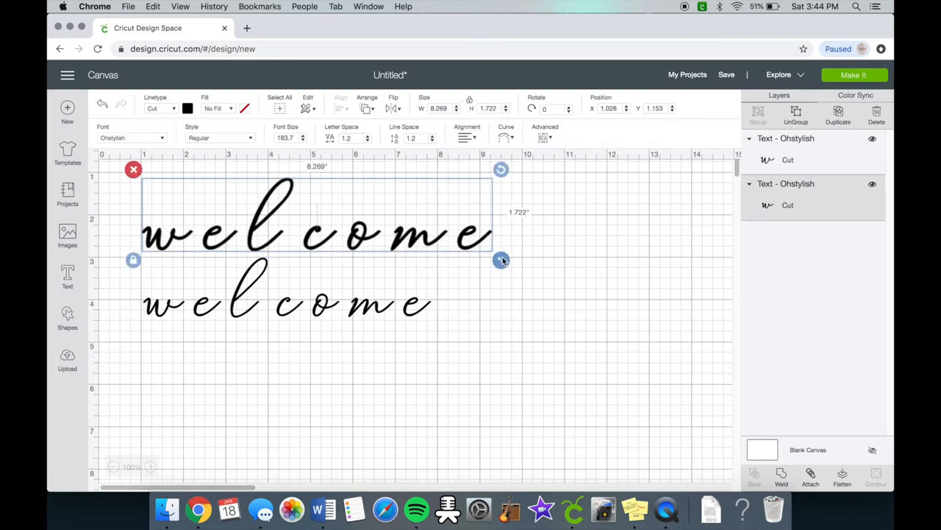
- Shrink the upper welcome slightly, reduce its letter spacing twice, and ungroup it to letters
left_click_drag(287, 305, 306, 370)
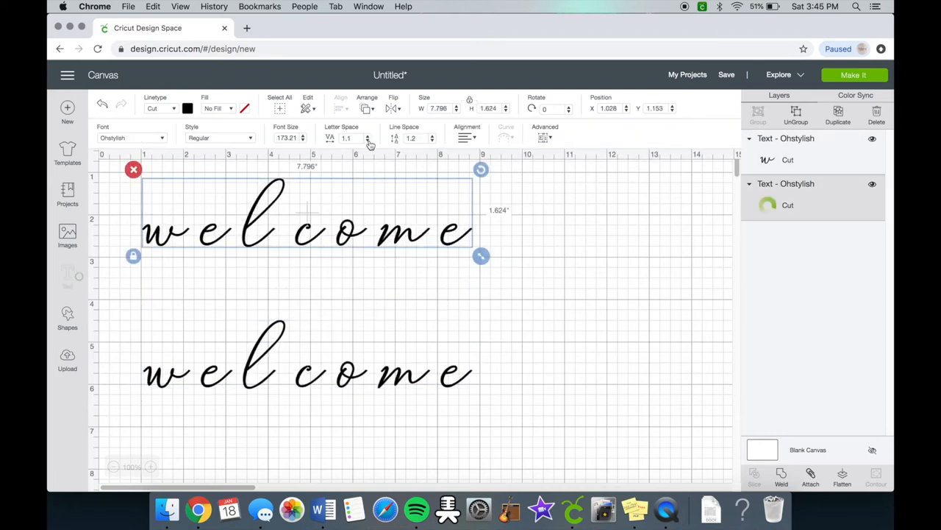
left_click(342, 138)
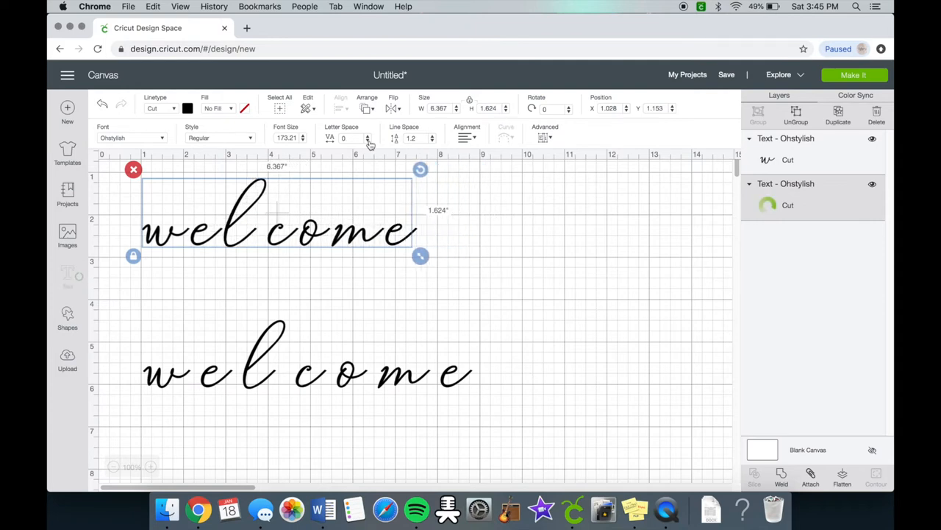
left_click(368, 141)
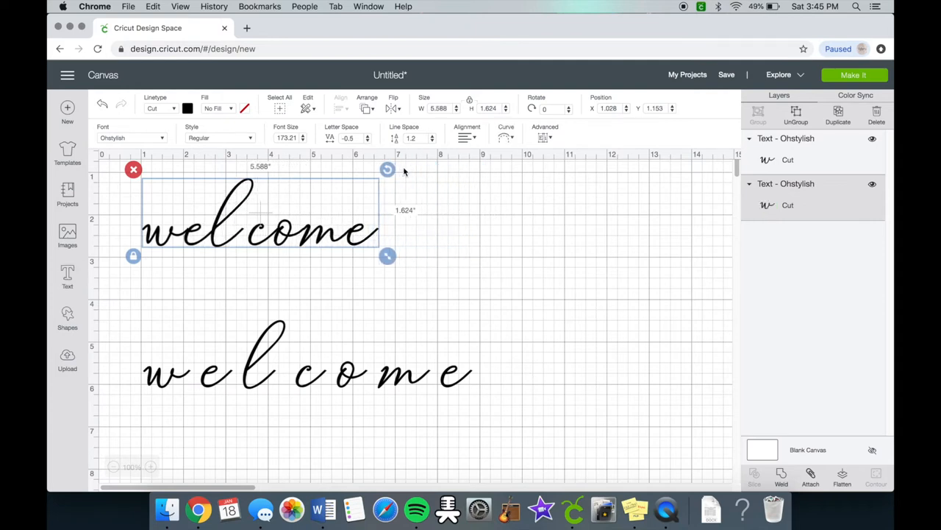
left_click(368, 139)
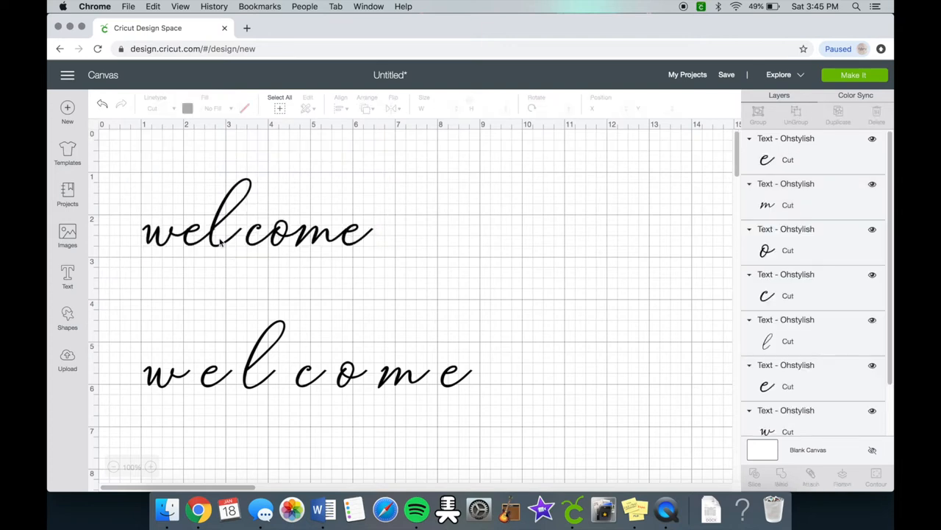
left_click(235, 214)
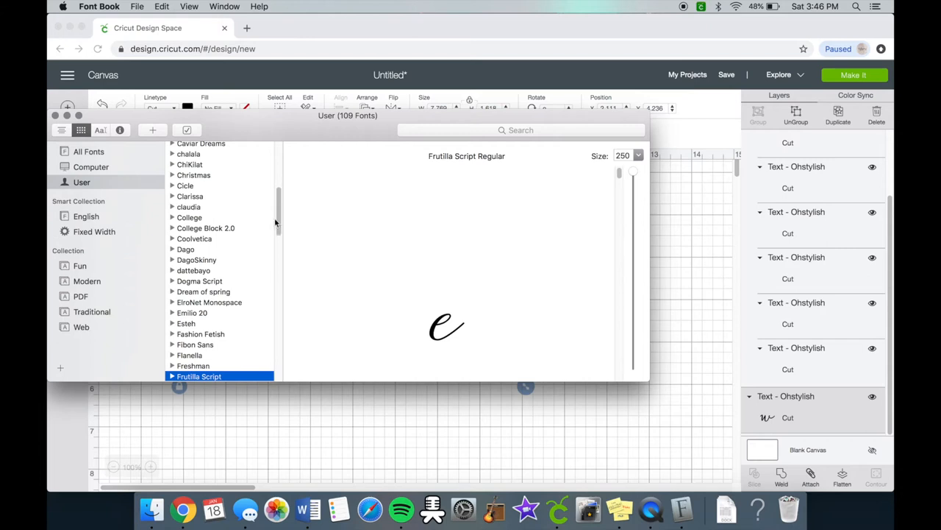
- Scroll the User font list and select Ohstylish to preview it
scroll("down", 3)
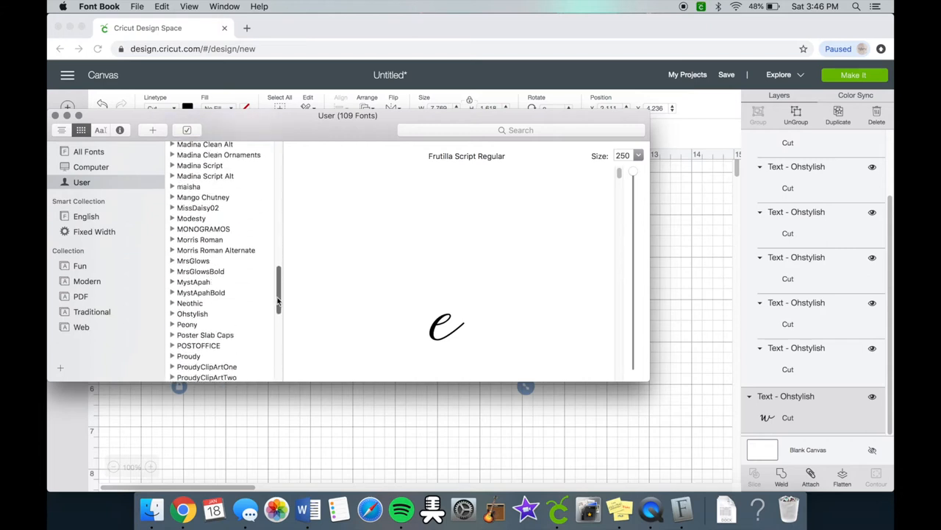
left_click(191, 271)
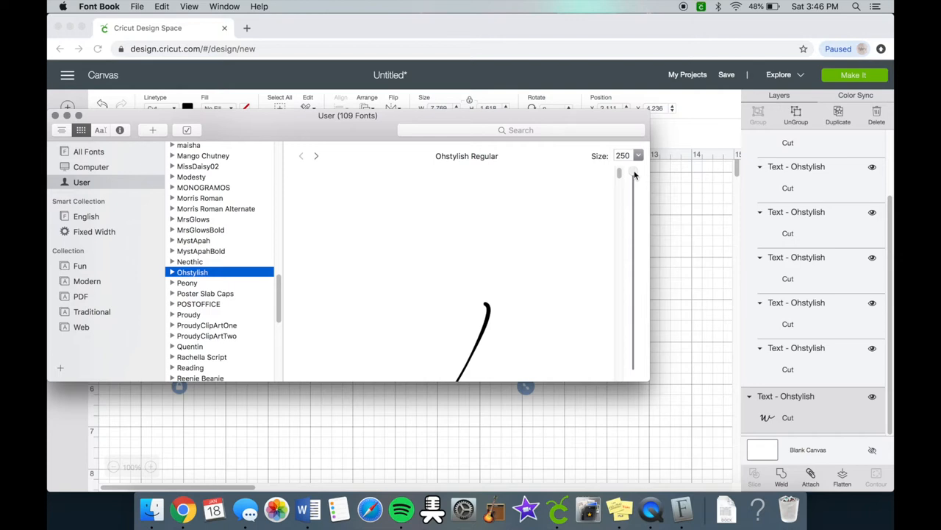
left_click_drag(633, 173, 632, 309)
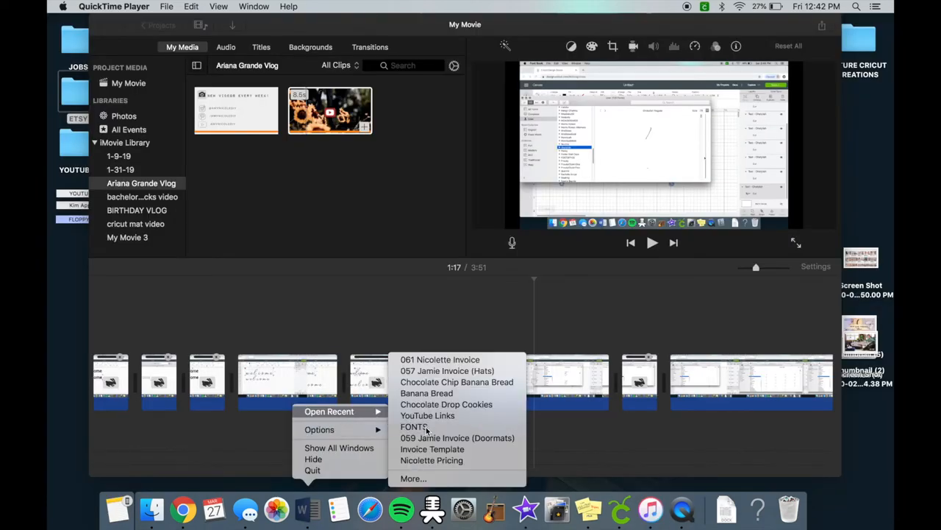
- Open the FONTS sample document and scroll down to the oh stylish swash sample
left_click(413, 427)
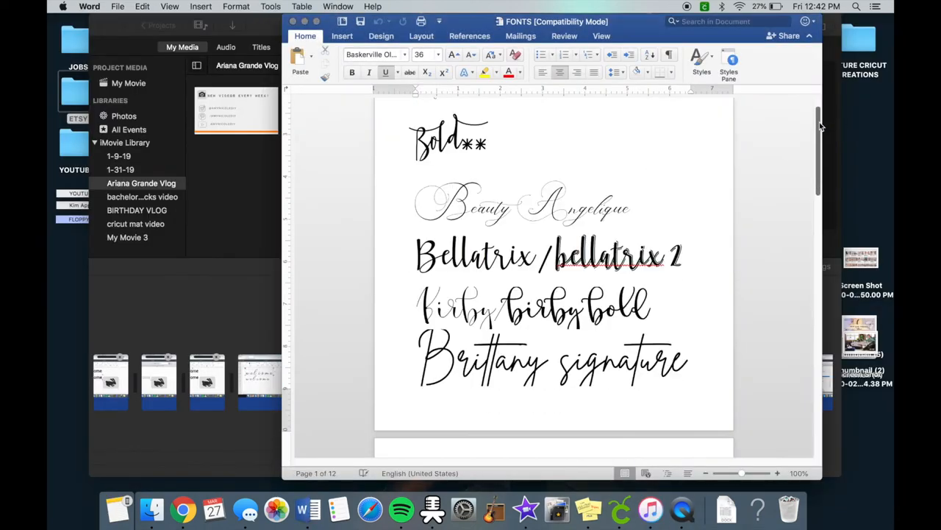
scroll("down", 3)
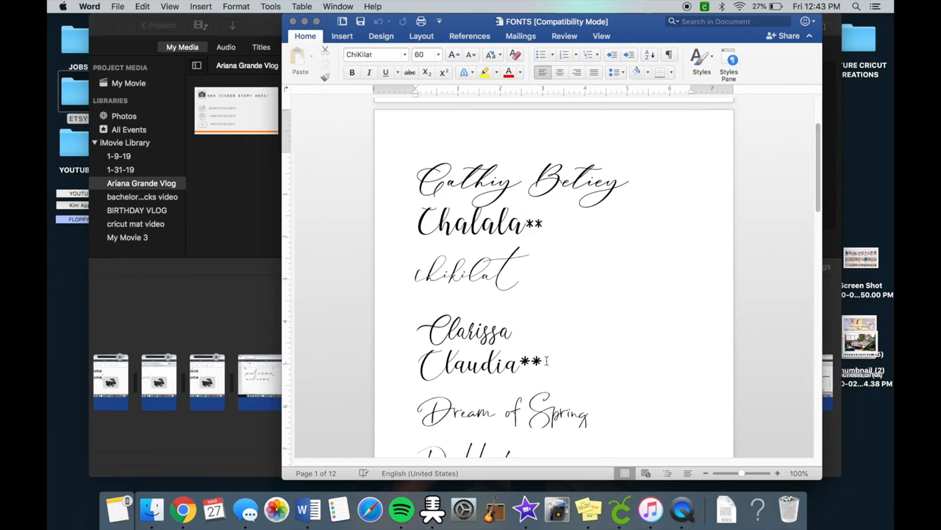
scroll("down", 3)
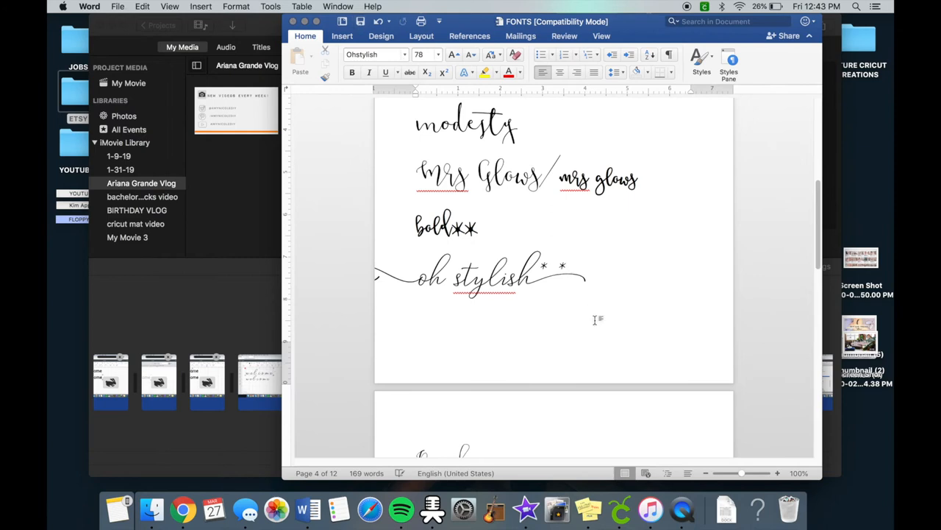
left_click(568, 277)
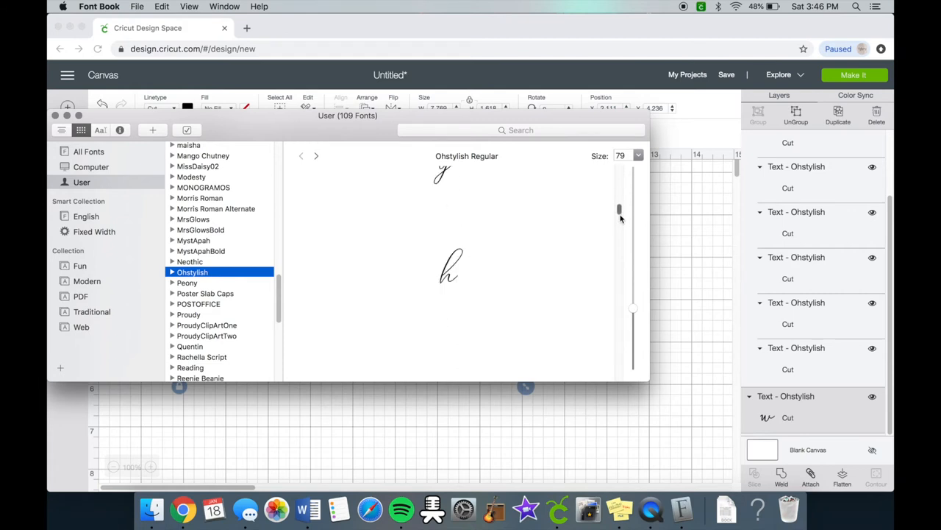
- Scroll the Ohstylish glyph grid down to the swash variants and select a swash letter
scroll("down", 3)
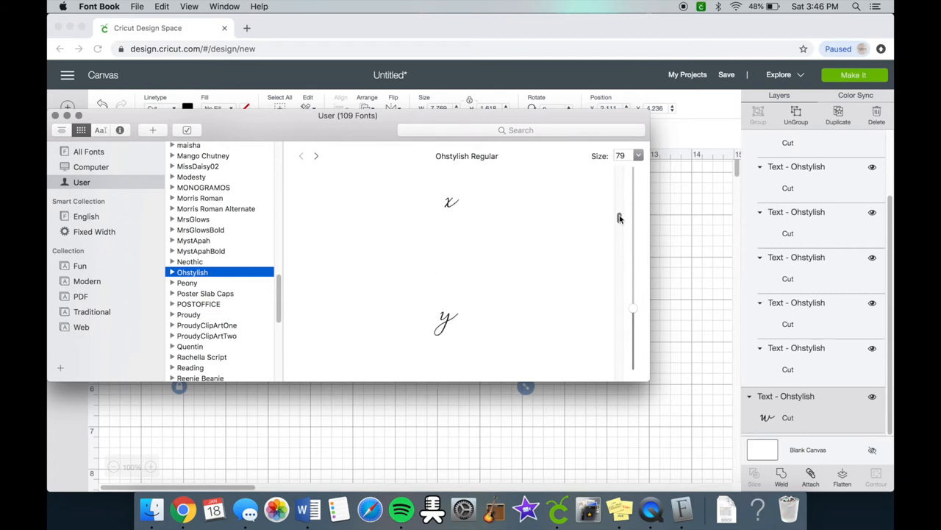
scroll("down", 3)
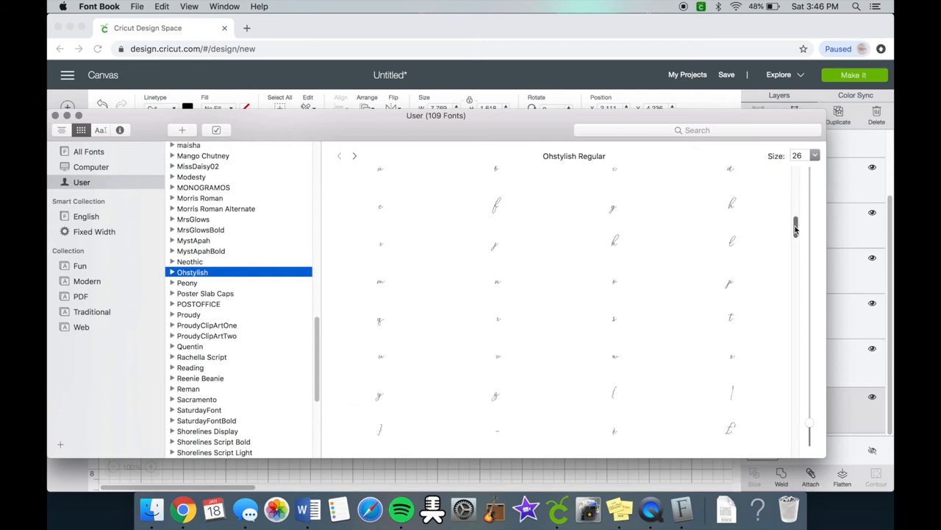
scroll("down", 3)
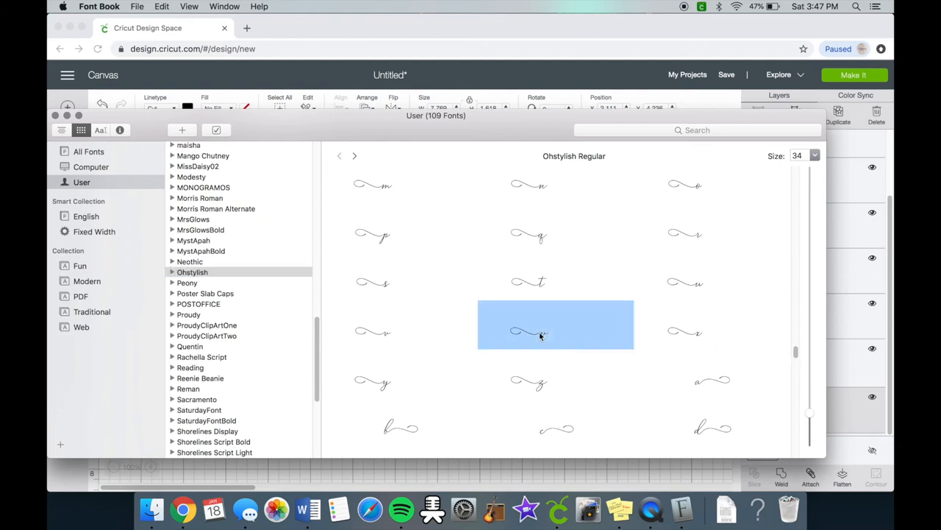
mouse_move(518, 124)
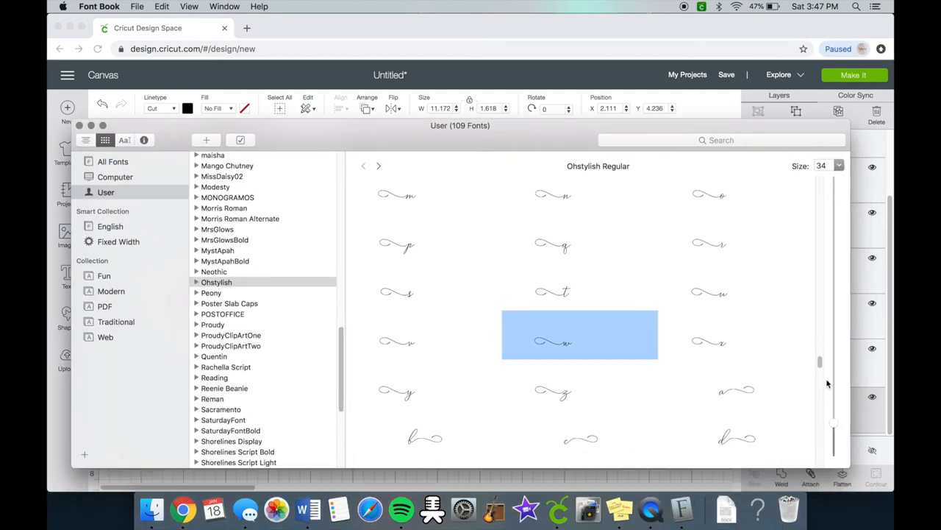
scroll("down", 3)
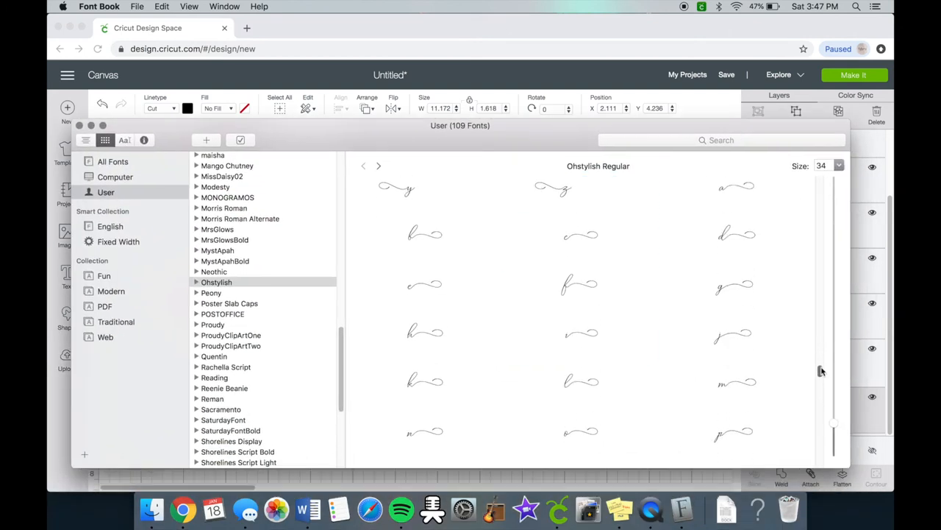
left_click(424, 285)
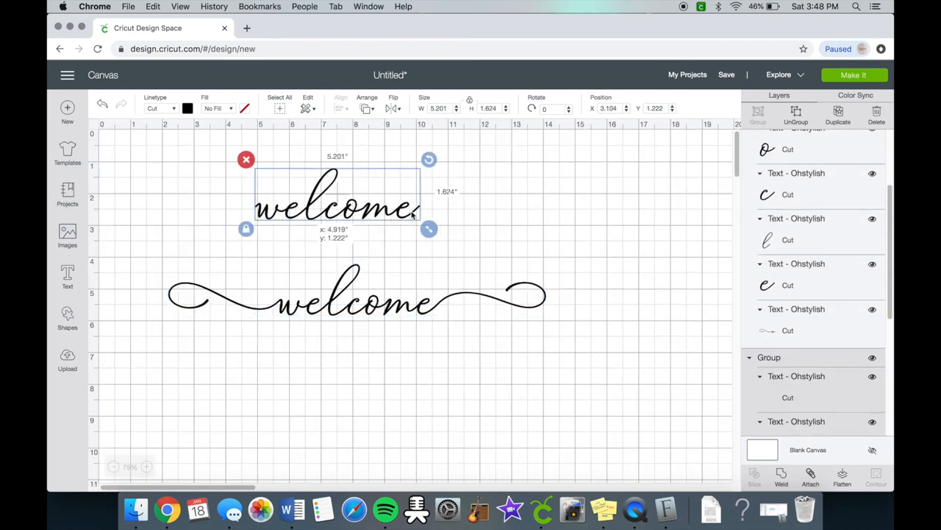
- Deselect on the empty canvas to view the swash welcome below the plain one
left_click(616, 235)
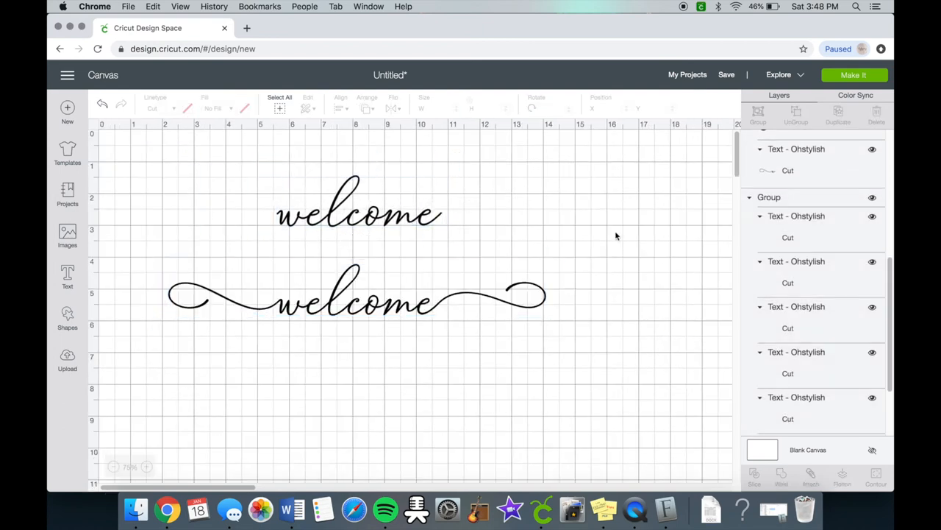